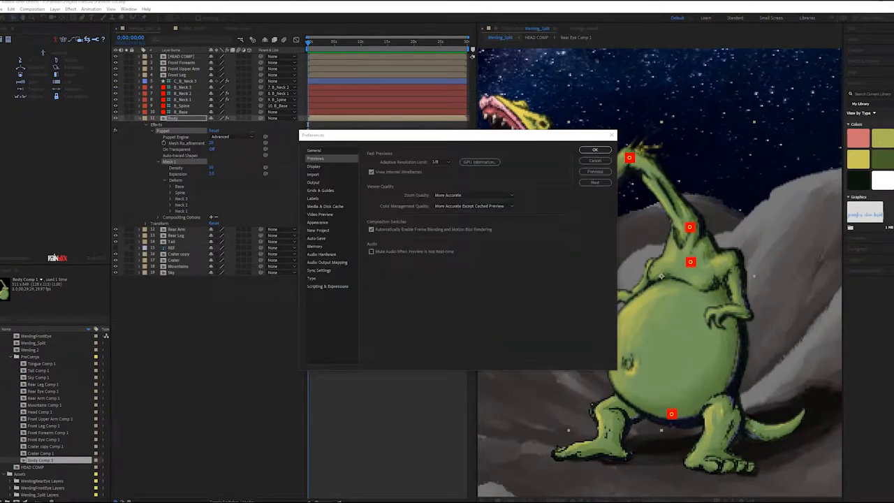
Close Preferences and bring up HEAD COMP showing the open-mouthed head on black
{"action": "left_click", "coordinate": [595, 150]}
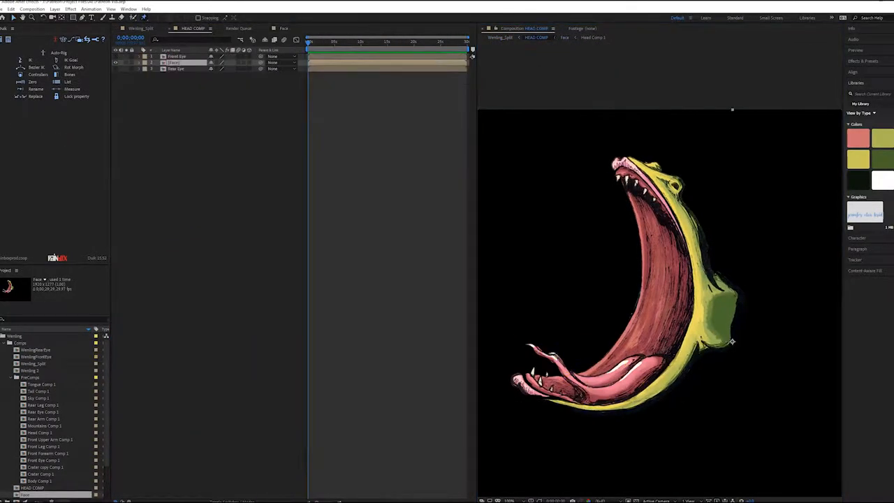
Check the Winding_Split comp, then reopen HEAD COMP enlarged with the Puppet effect expanded
{"action": "left_click", "coordinate": [147, 62]}
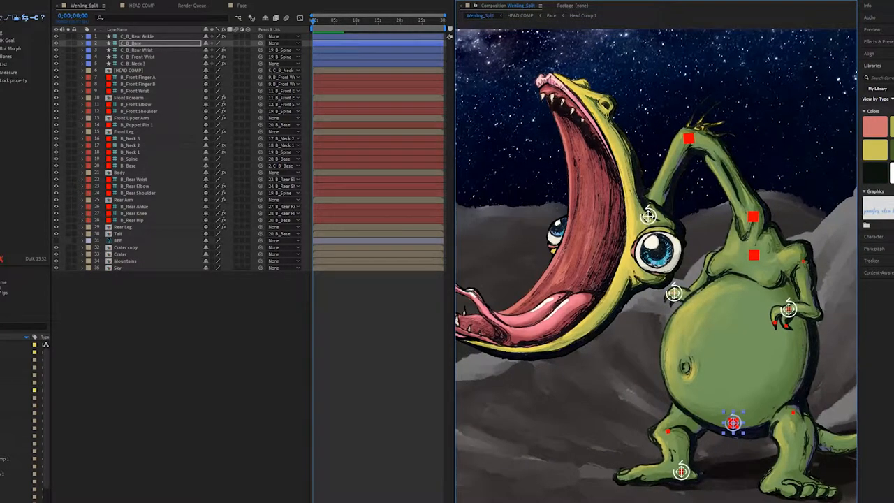
{"action": "left_click", "coordinate": [140, 63]}
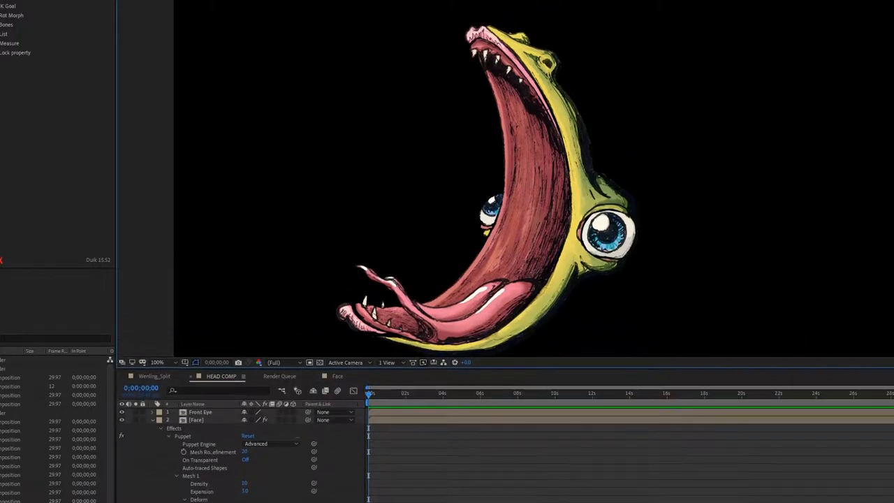
Import the eye PNG sequence and place it in HEAD COMP above the existing eye layers
{"action": "left_click", "coordinate": [150, 419]}
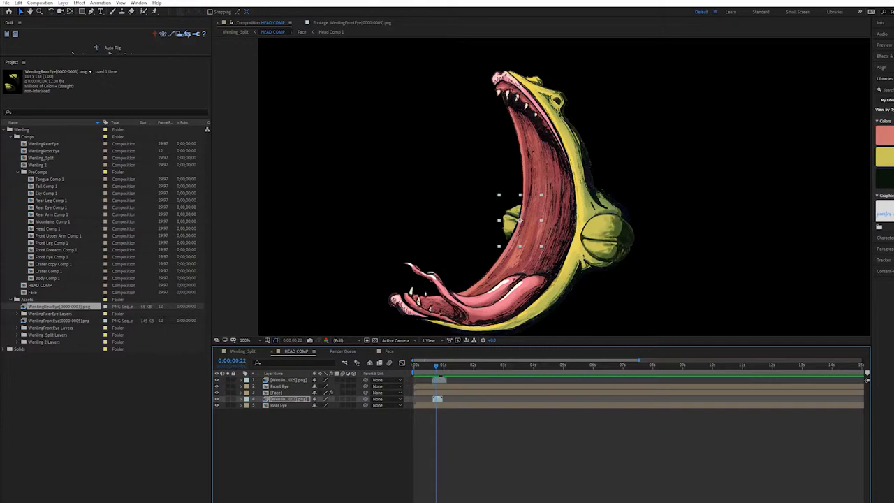
{"action": "left_click", "coordinate": [425, 364]}
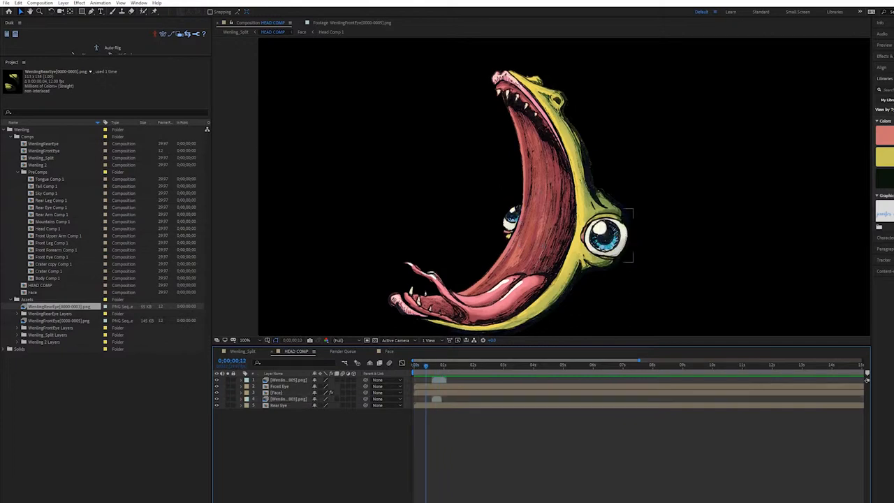